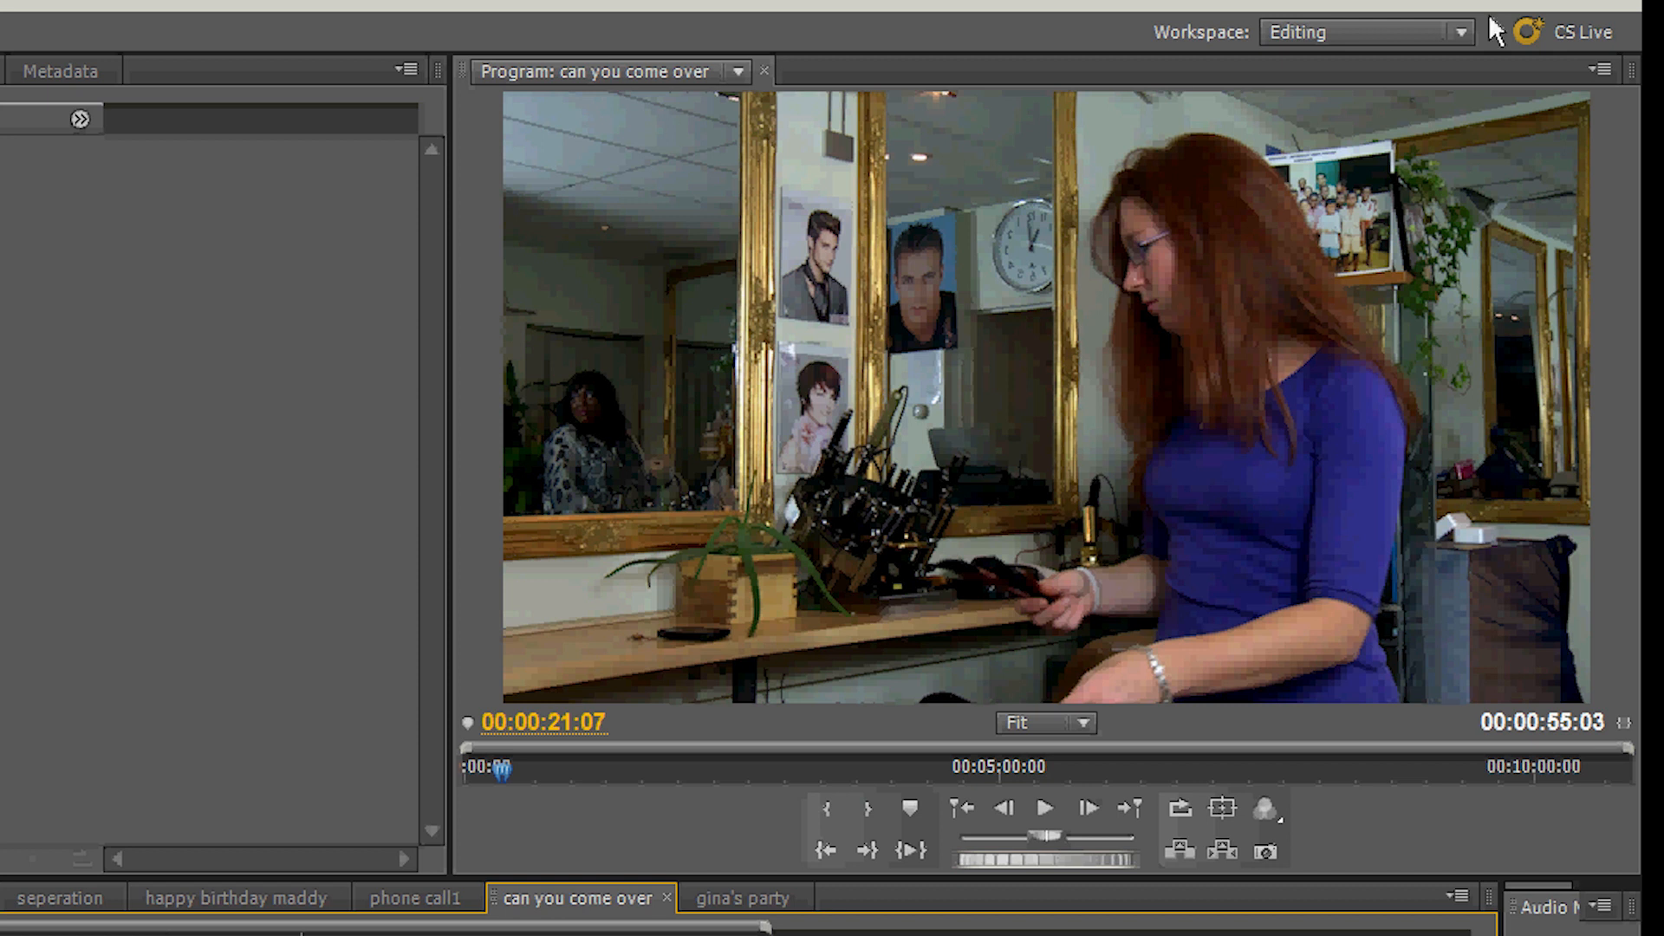
pyautogui.moveTo(1591, 180)
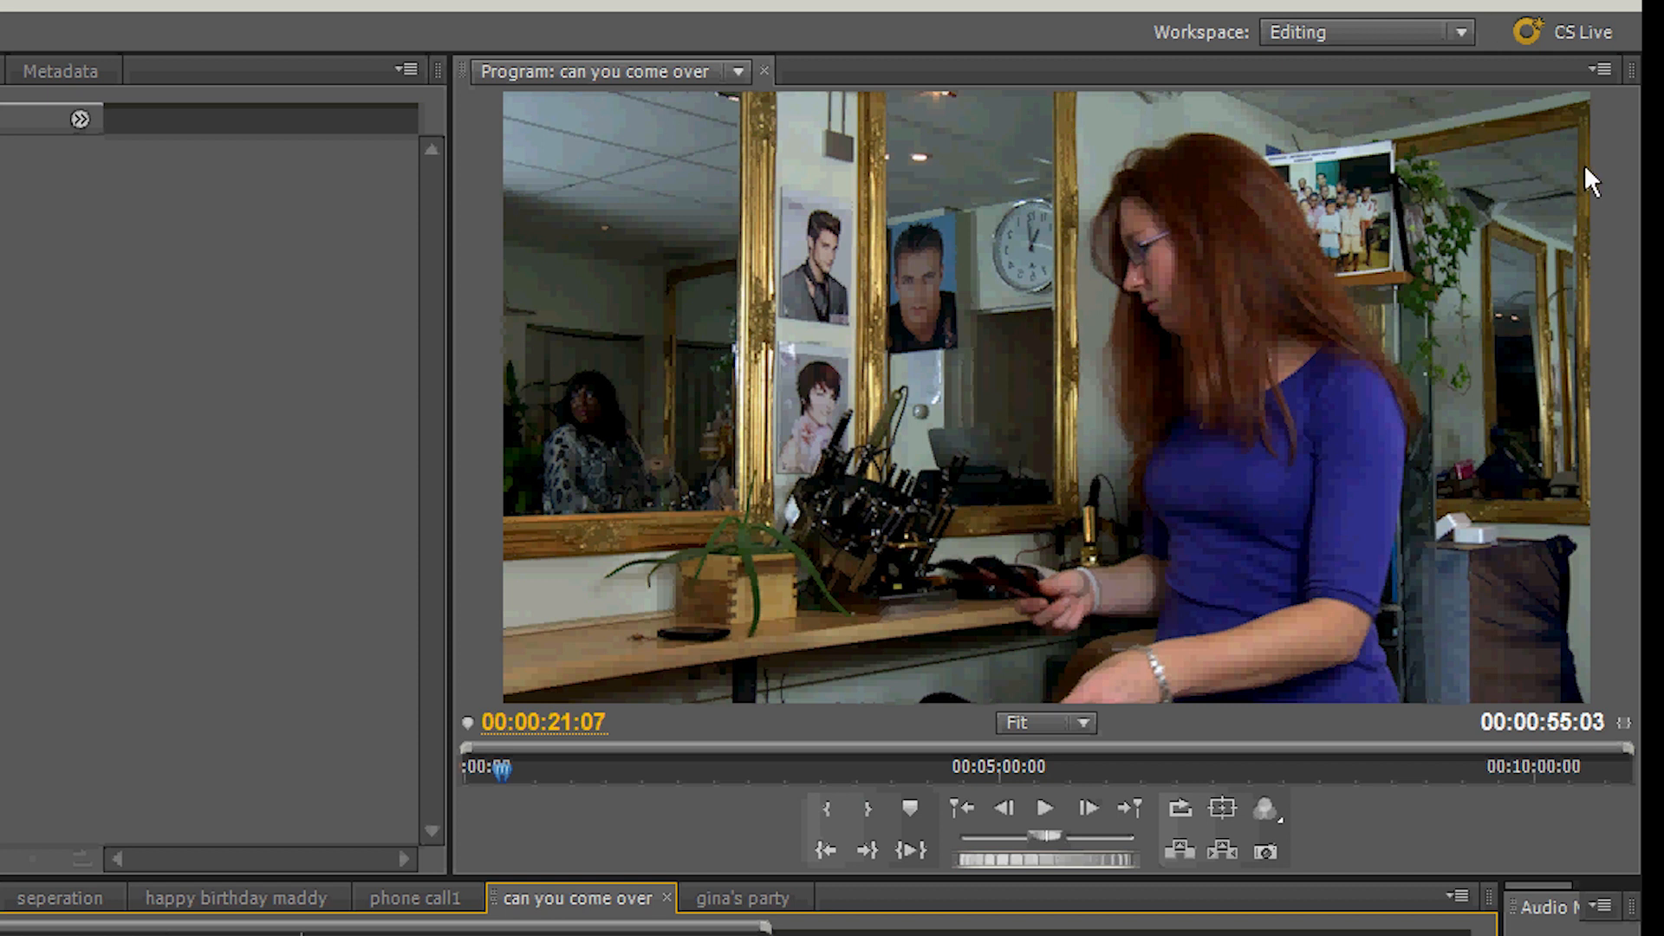
pyautogui.moveTo(735, 204)
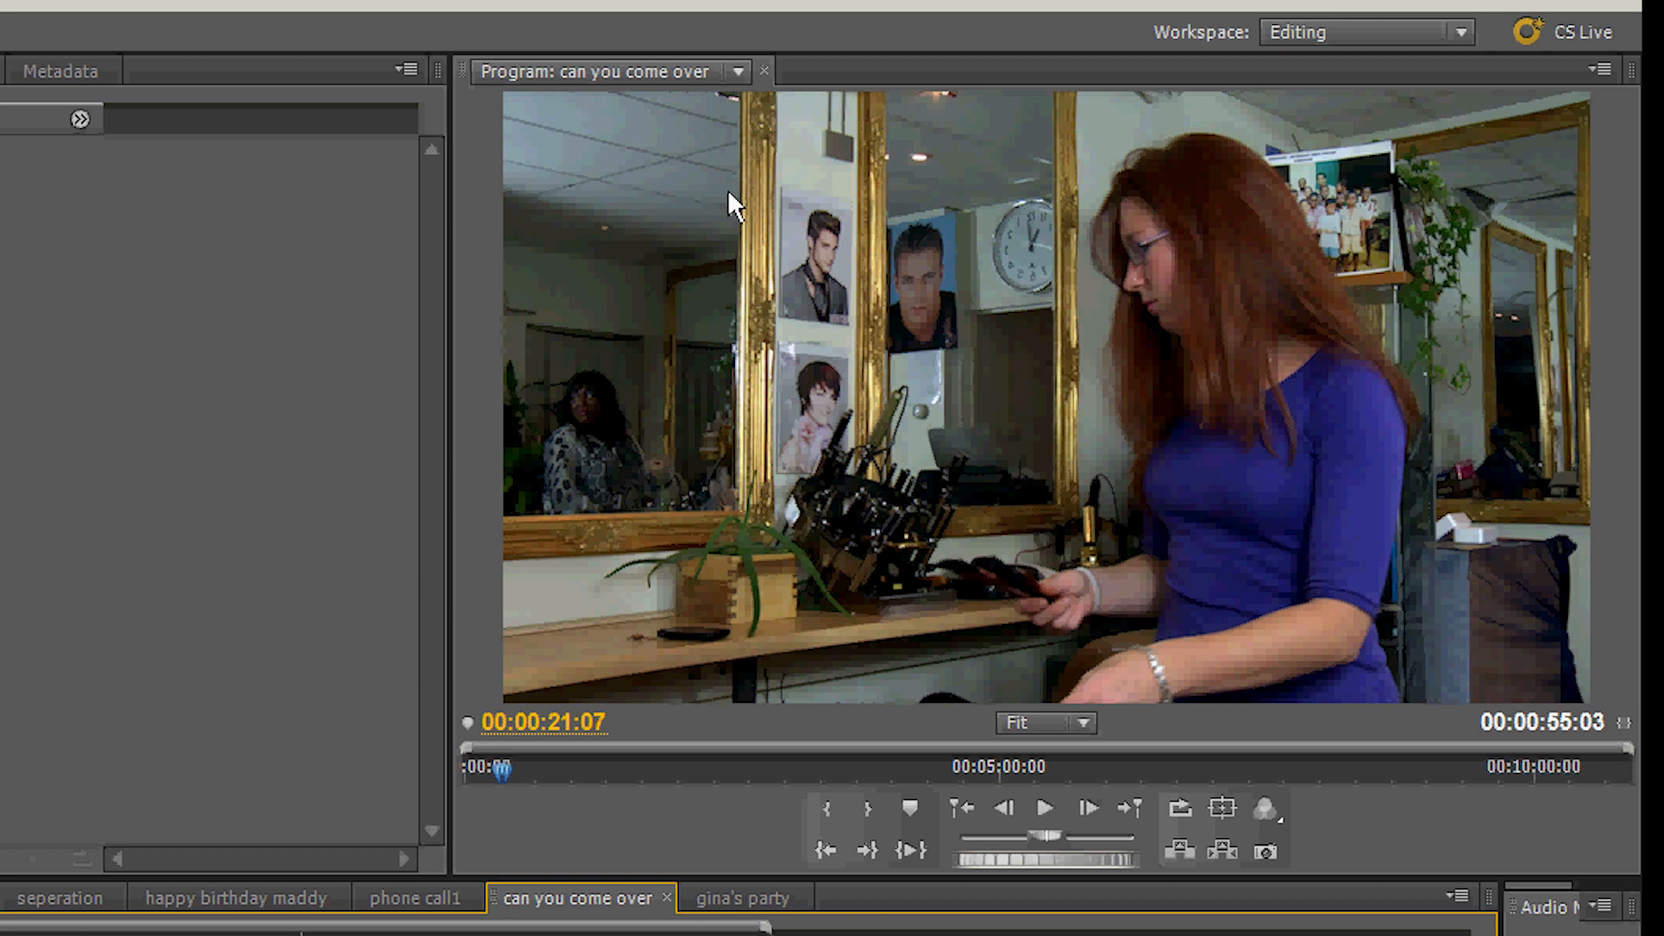
pyautogui.moveTo(1222, 809)
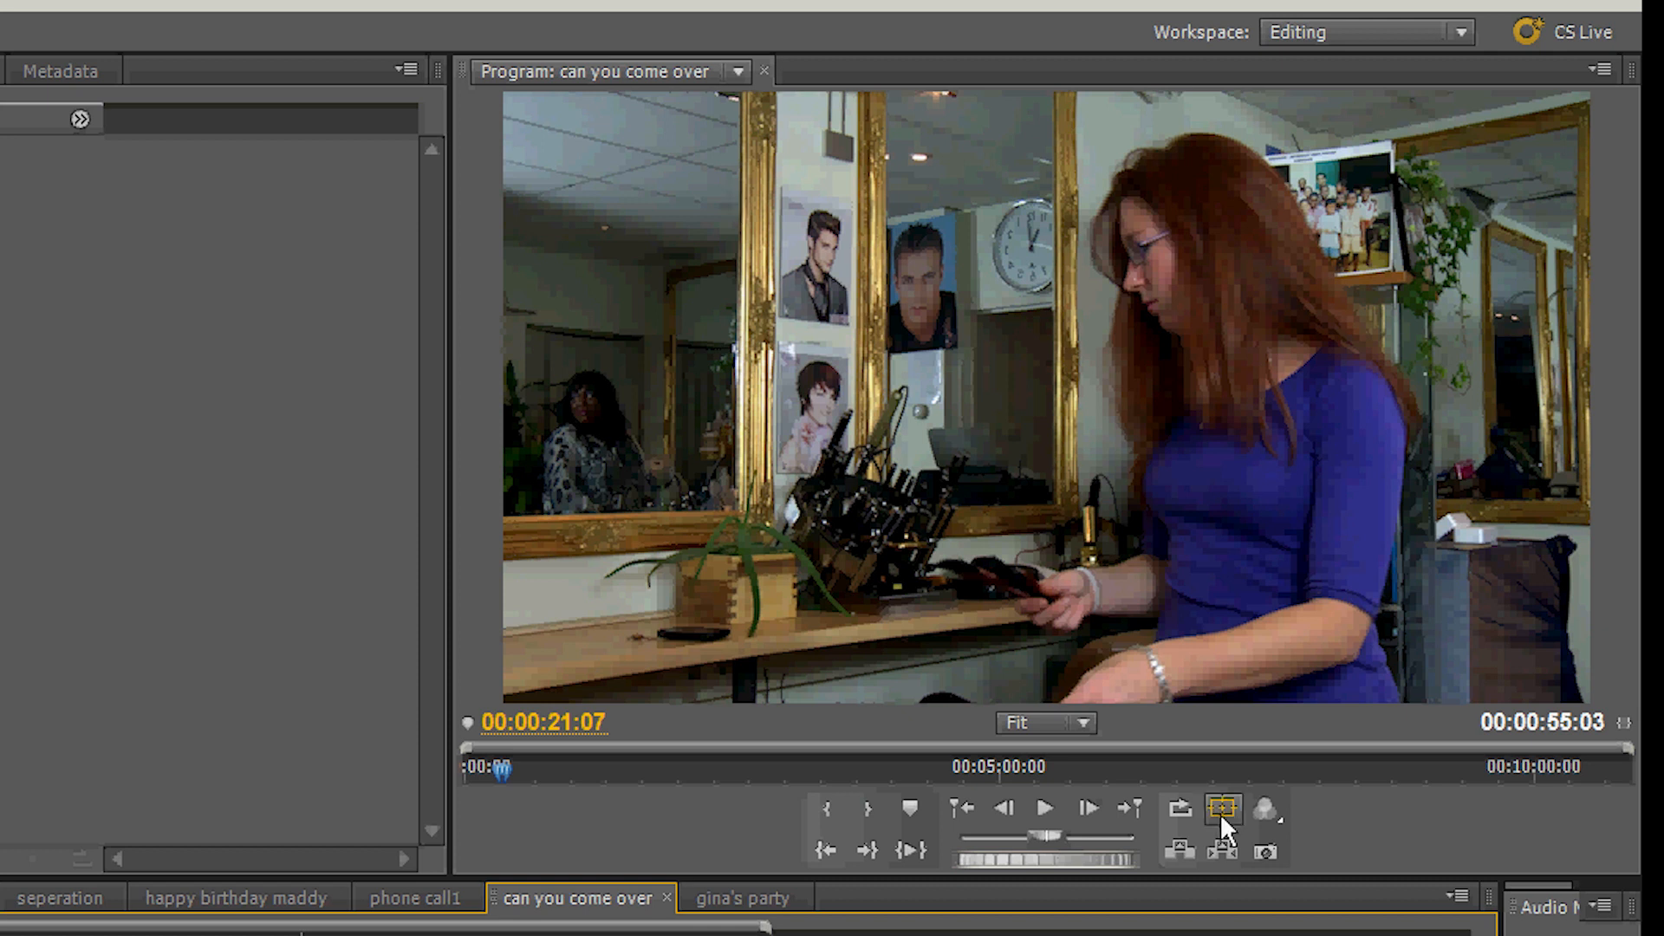
pyautogui.moveTo(1257, 886)
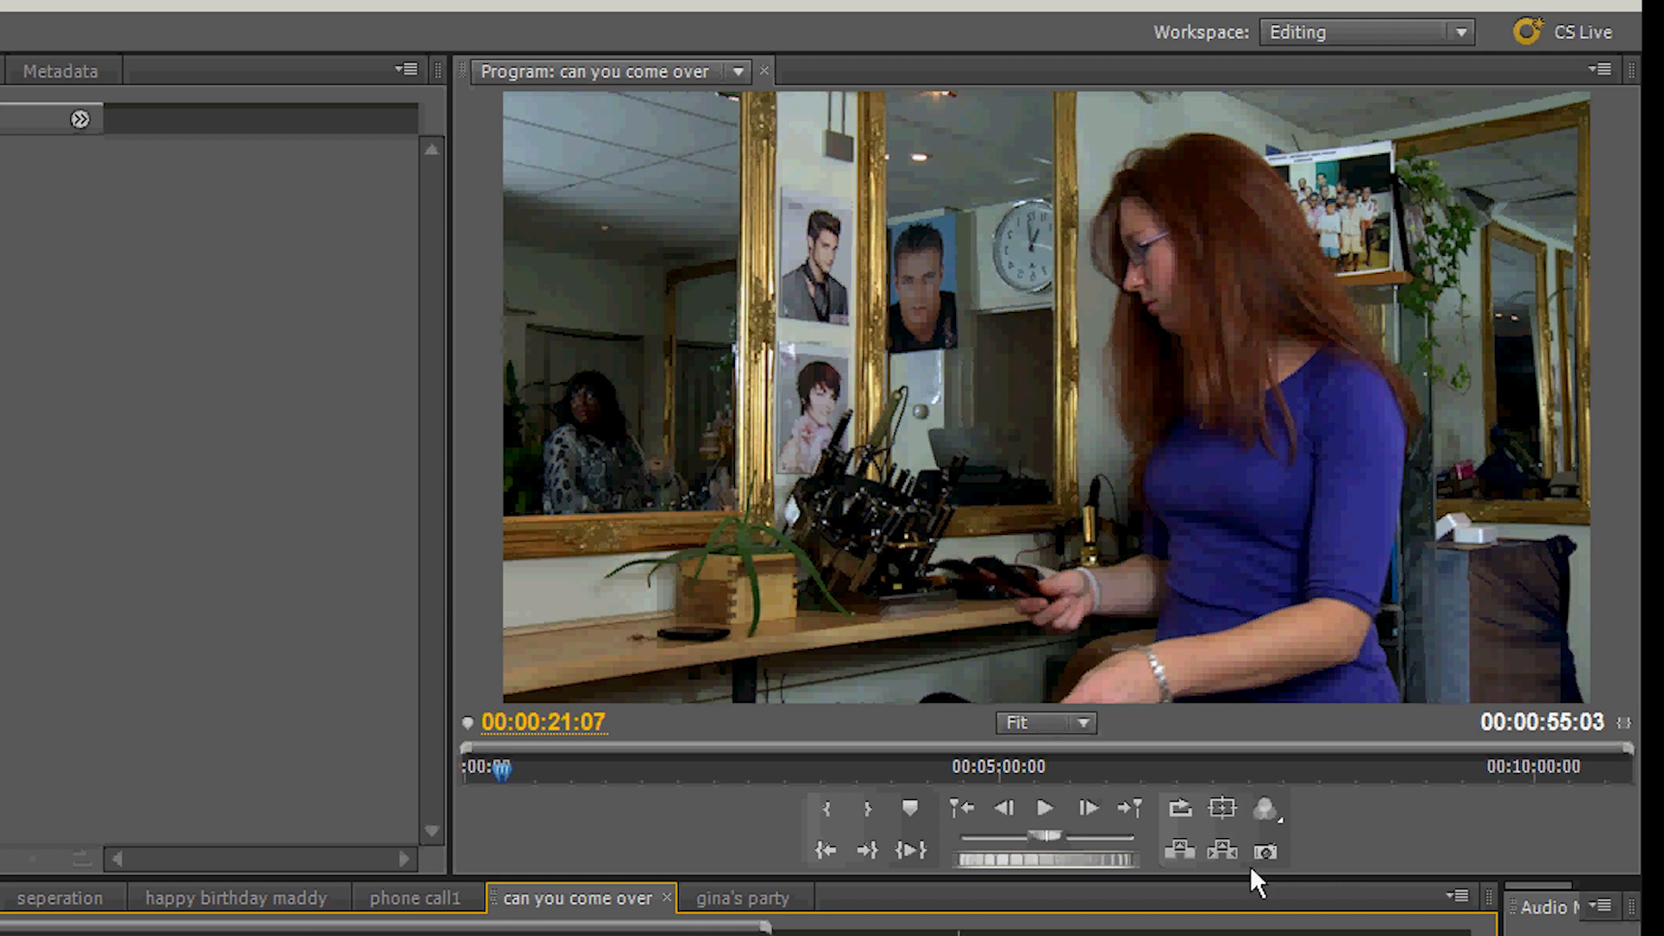
pyautogui.moveTo(1265, 853)
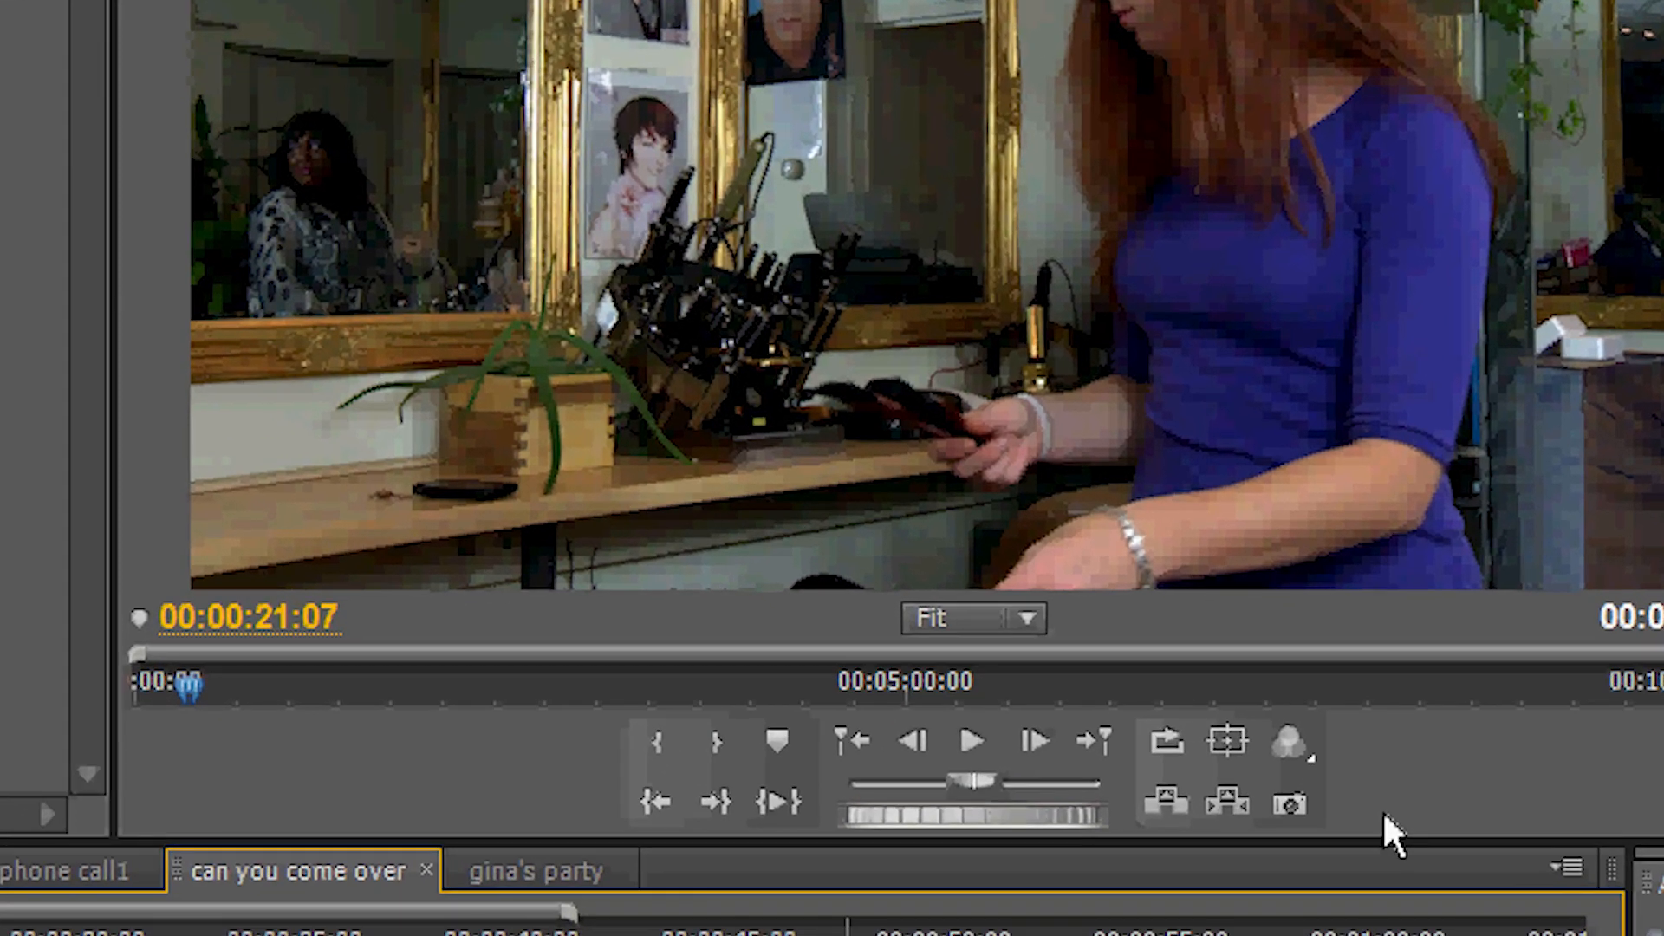
pyautogui.moveTo(1291, 803)
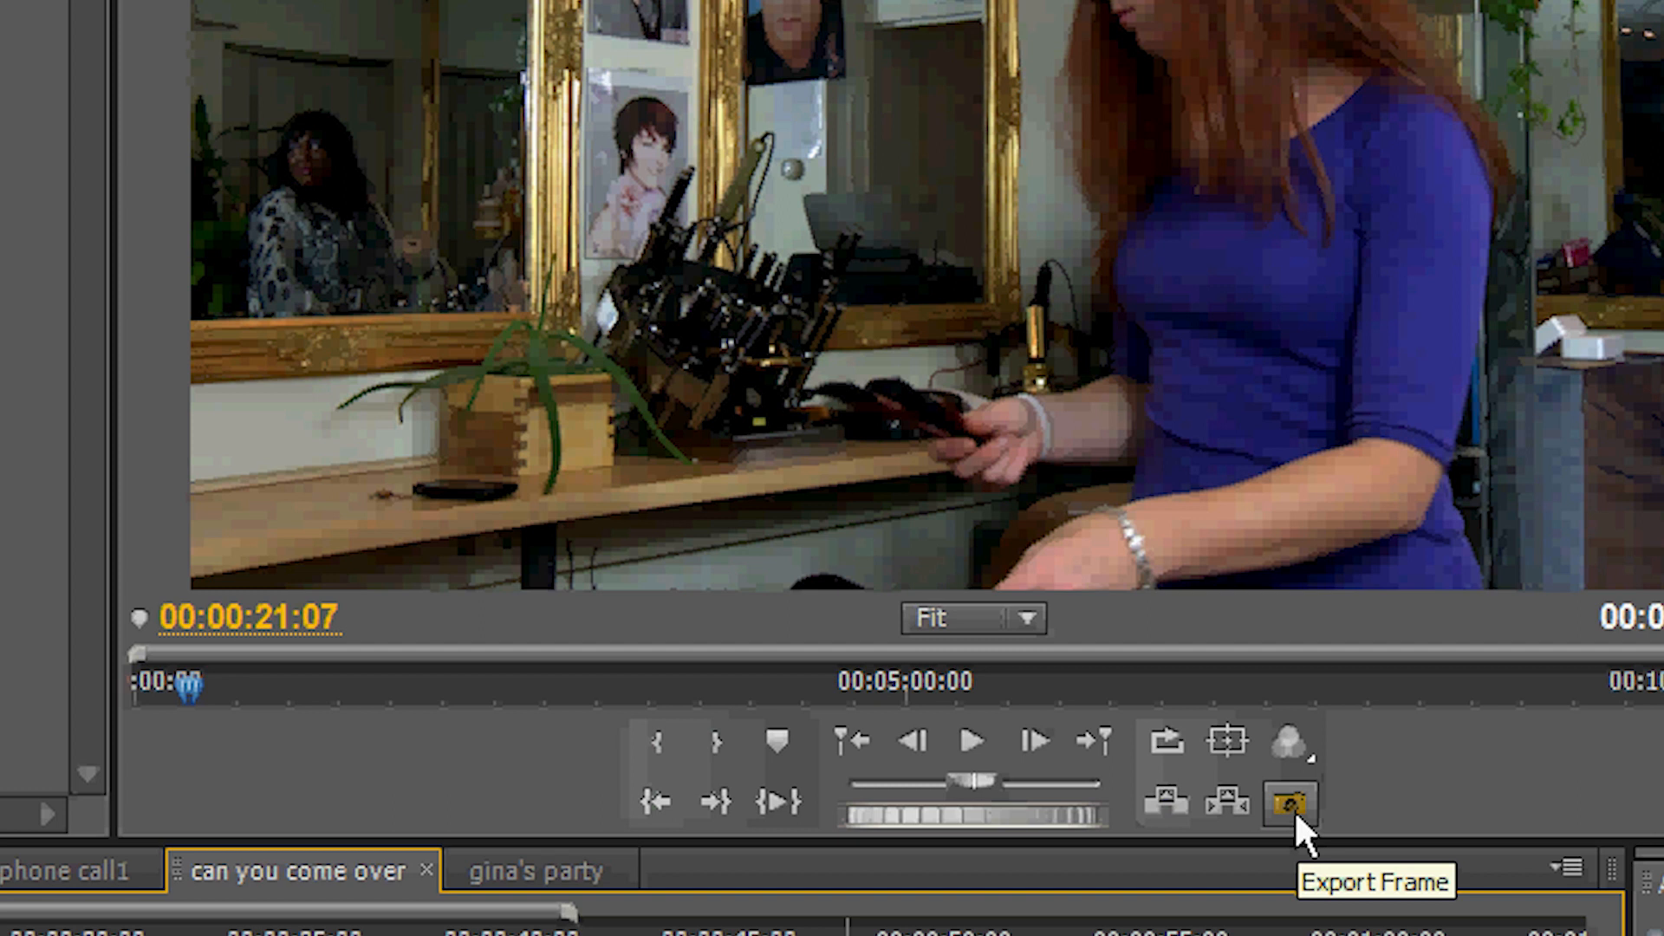
# Export the current salon frame as a JPEG still into the stock folder
pyautogui.click(1289, 804)
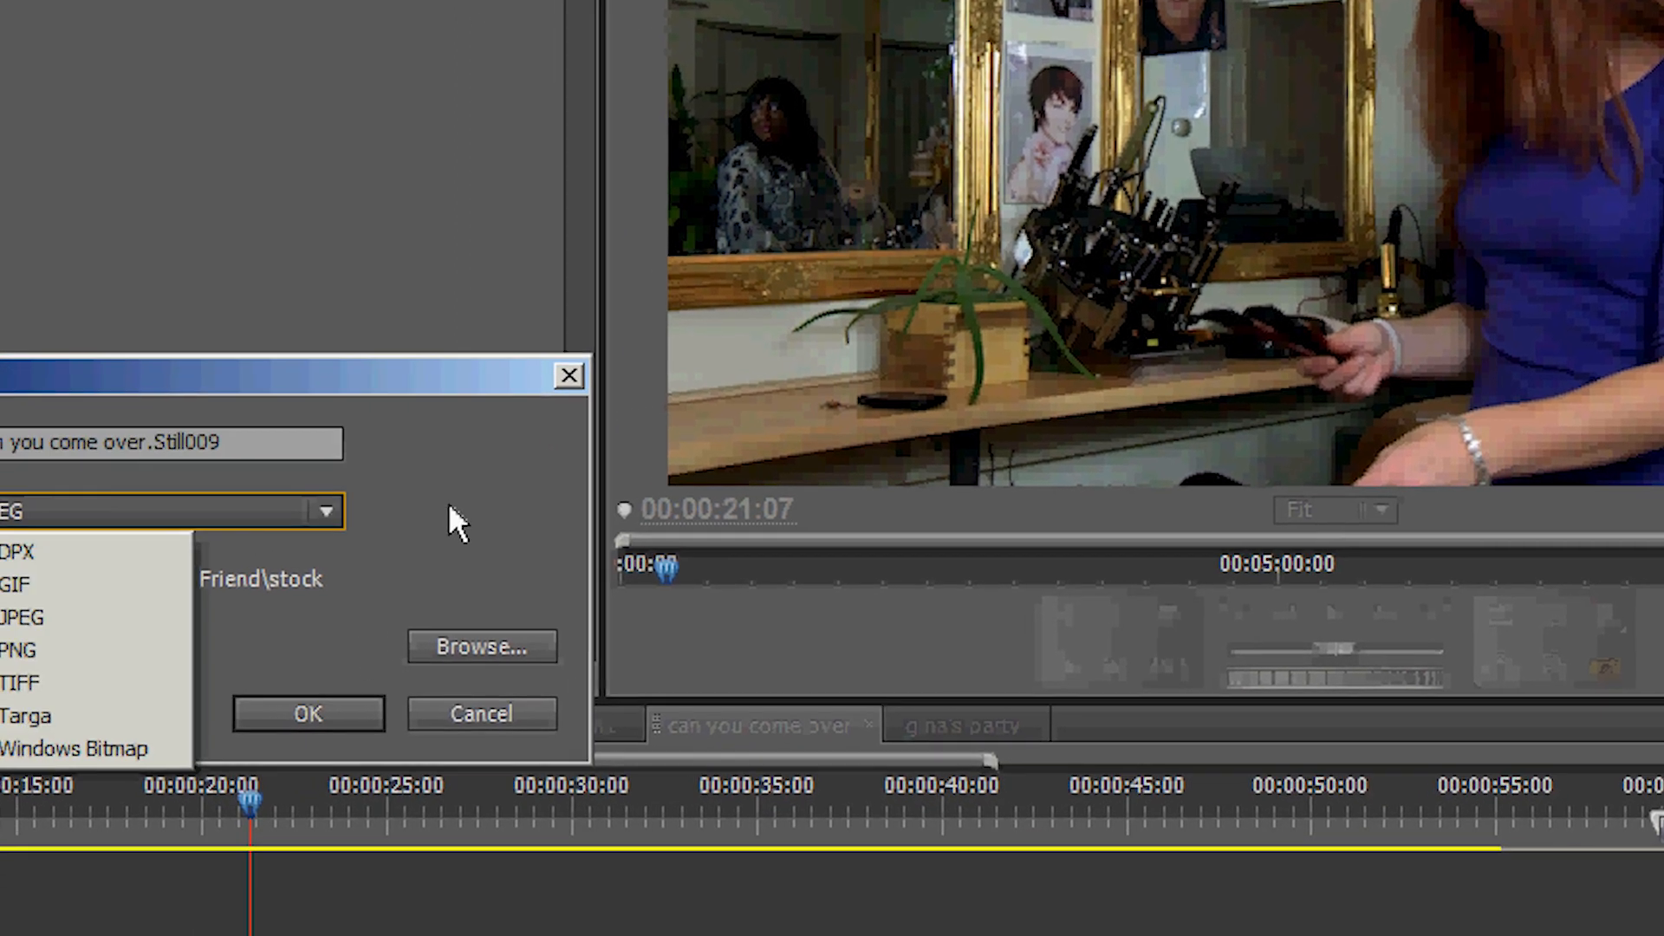
pyautogui.click(21, 617)
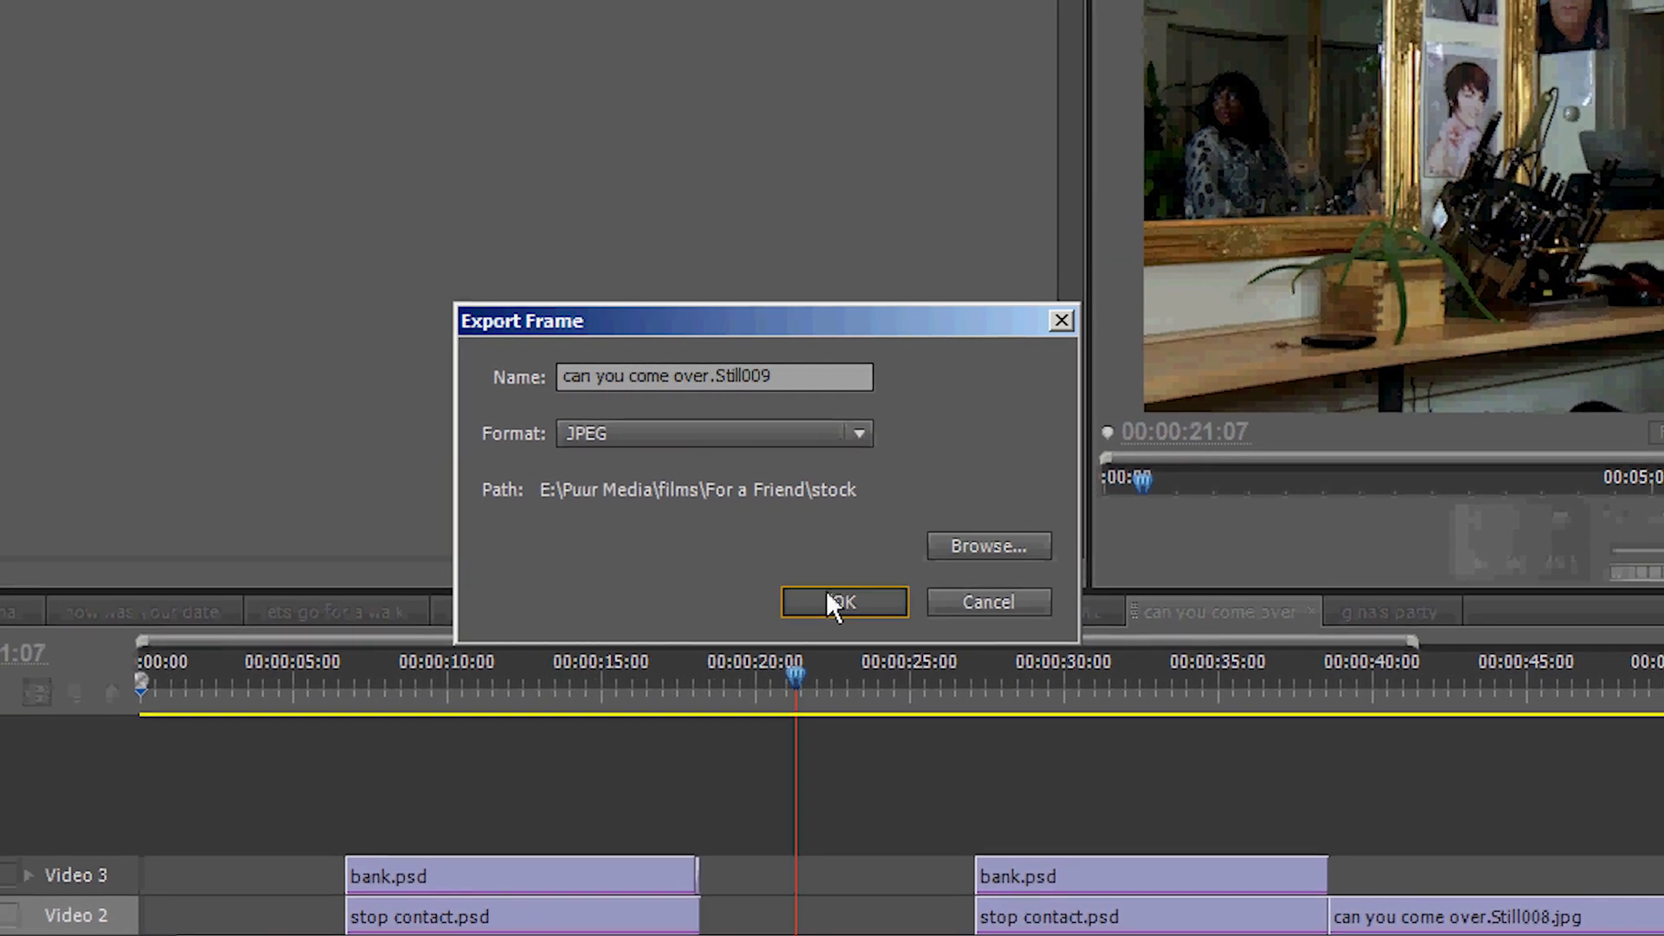
pyautogui.click(843, 601)
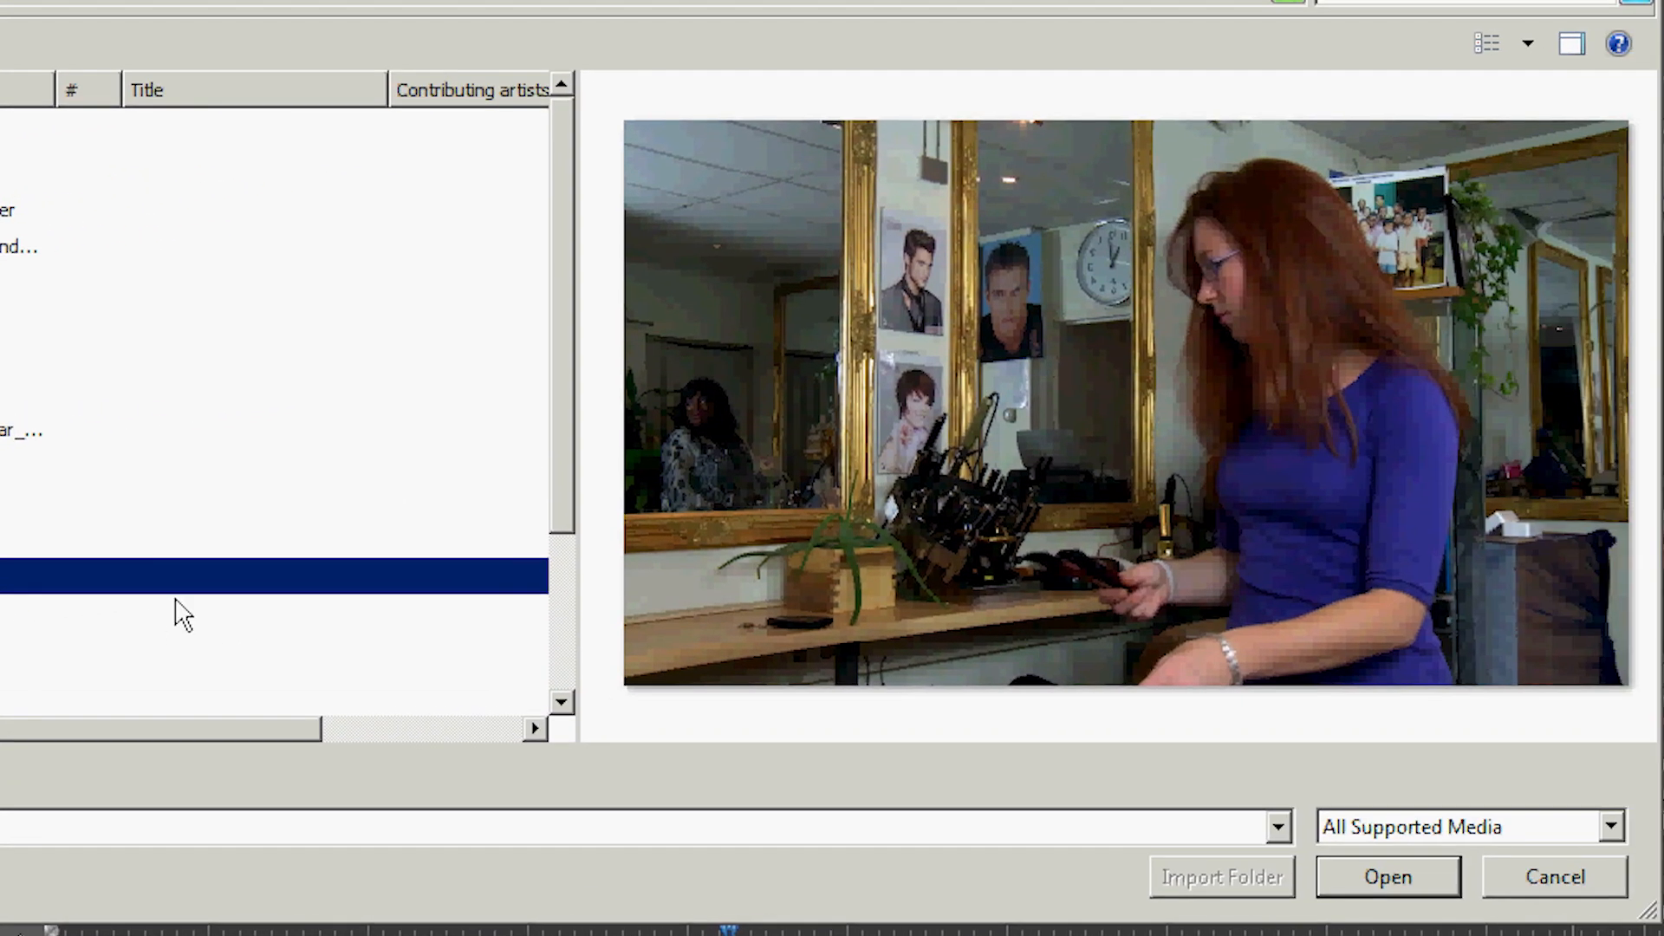
pyautogui.moveTo(1439, 319)
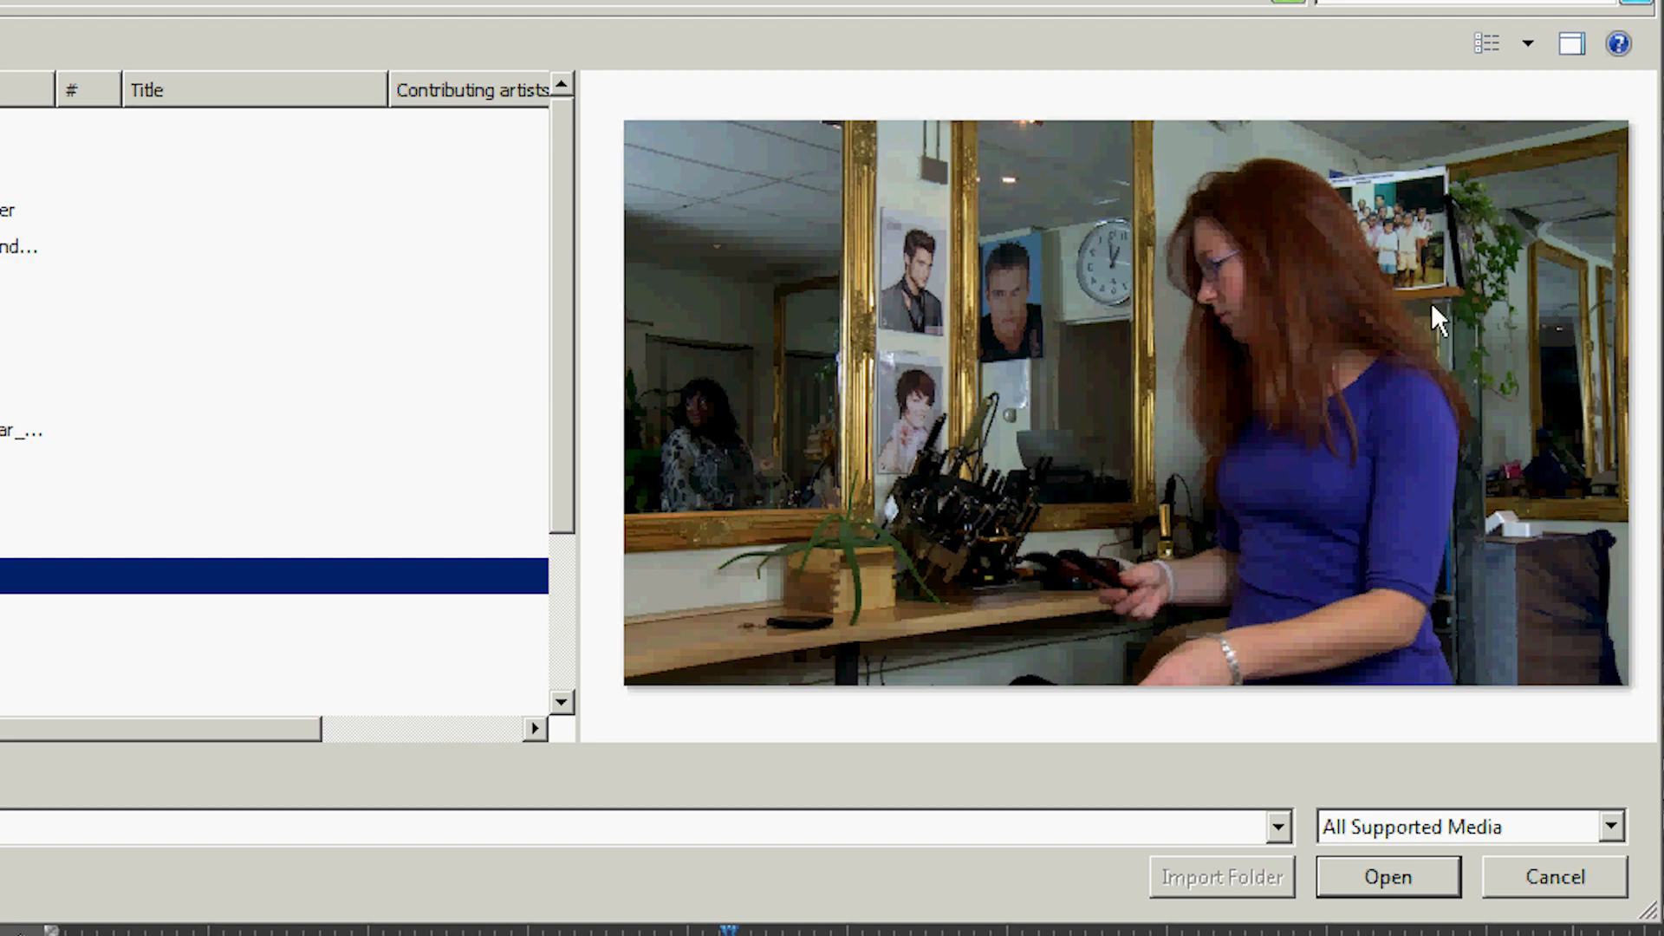
# Import the exported salon still into the project
pyautogui.click(1387, 877)
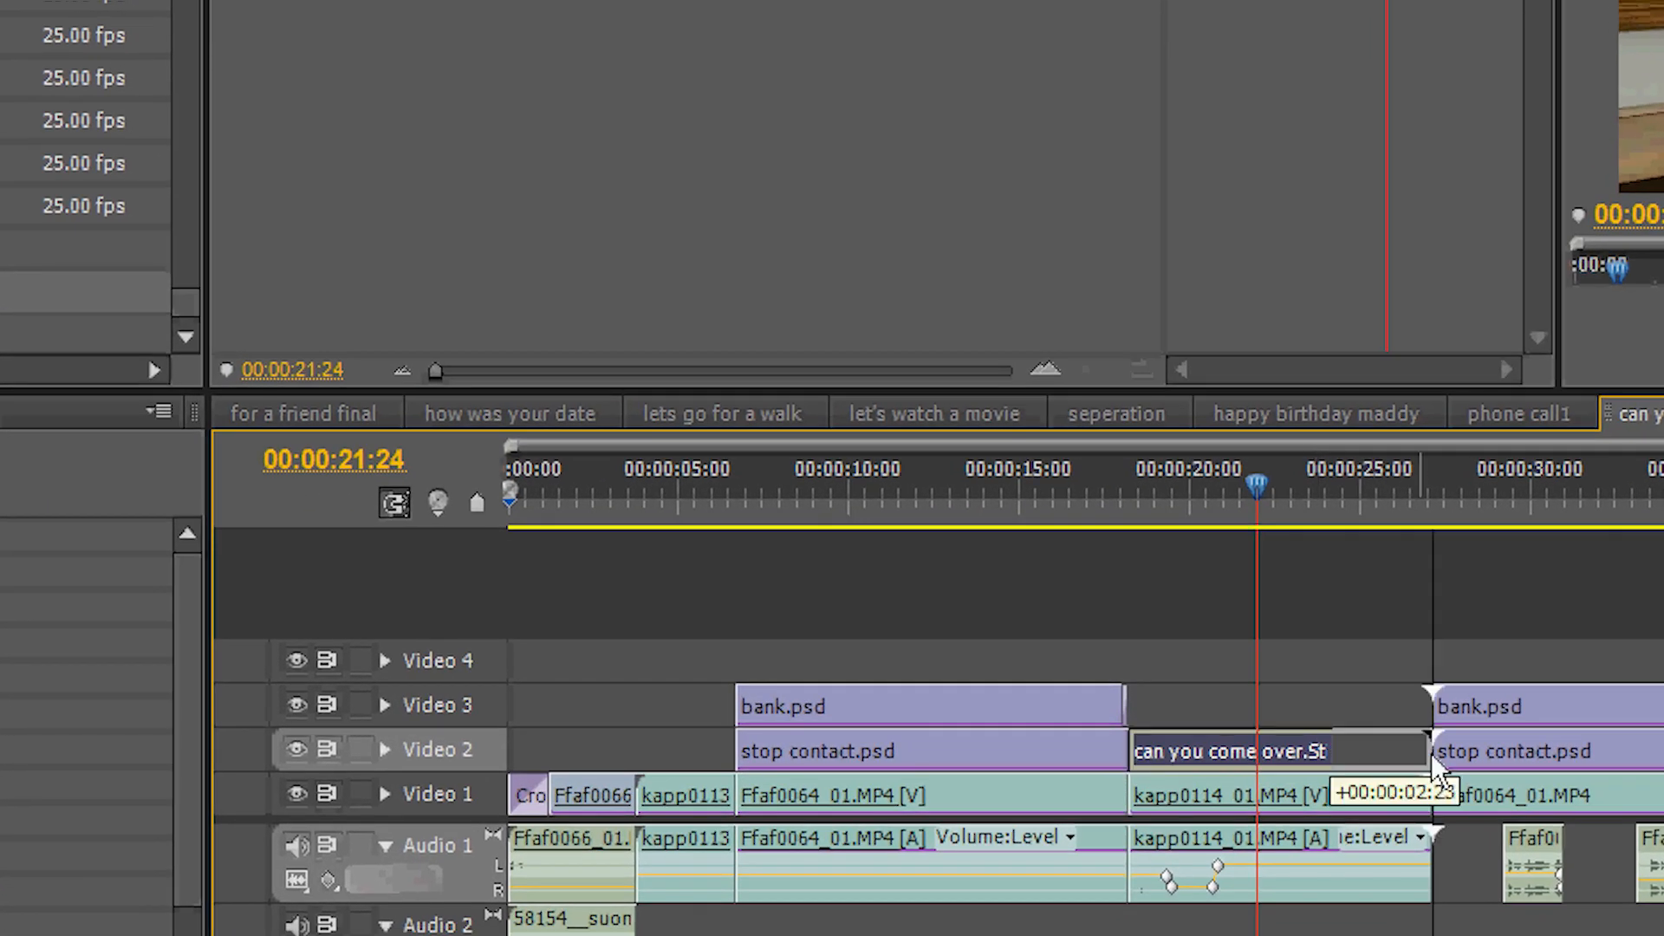
pyautogui.moveTo(1475, 754)
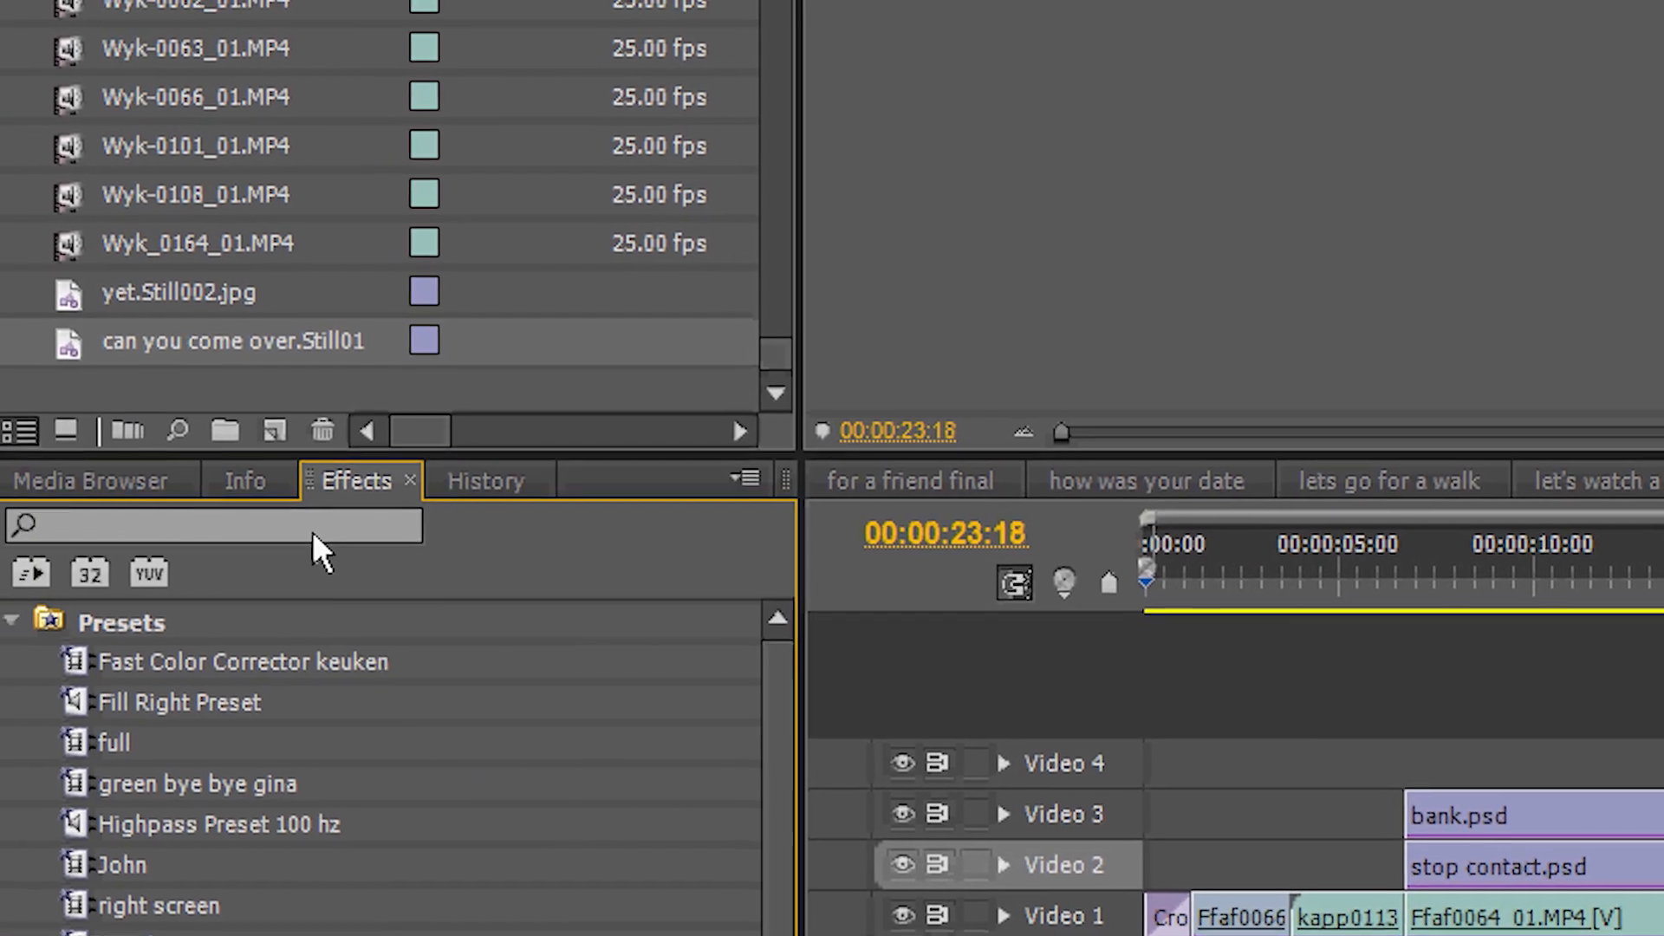
# Search the Effects panel for 'four' to find the Four-Point Garbage Matte
pyautogui.click(212, 525)
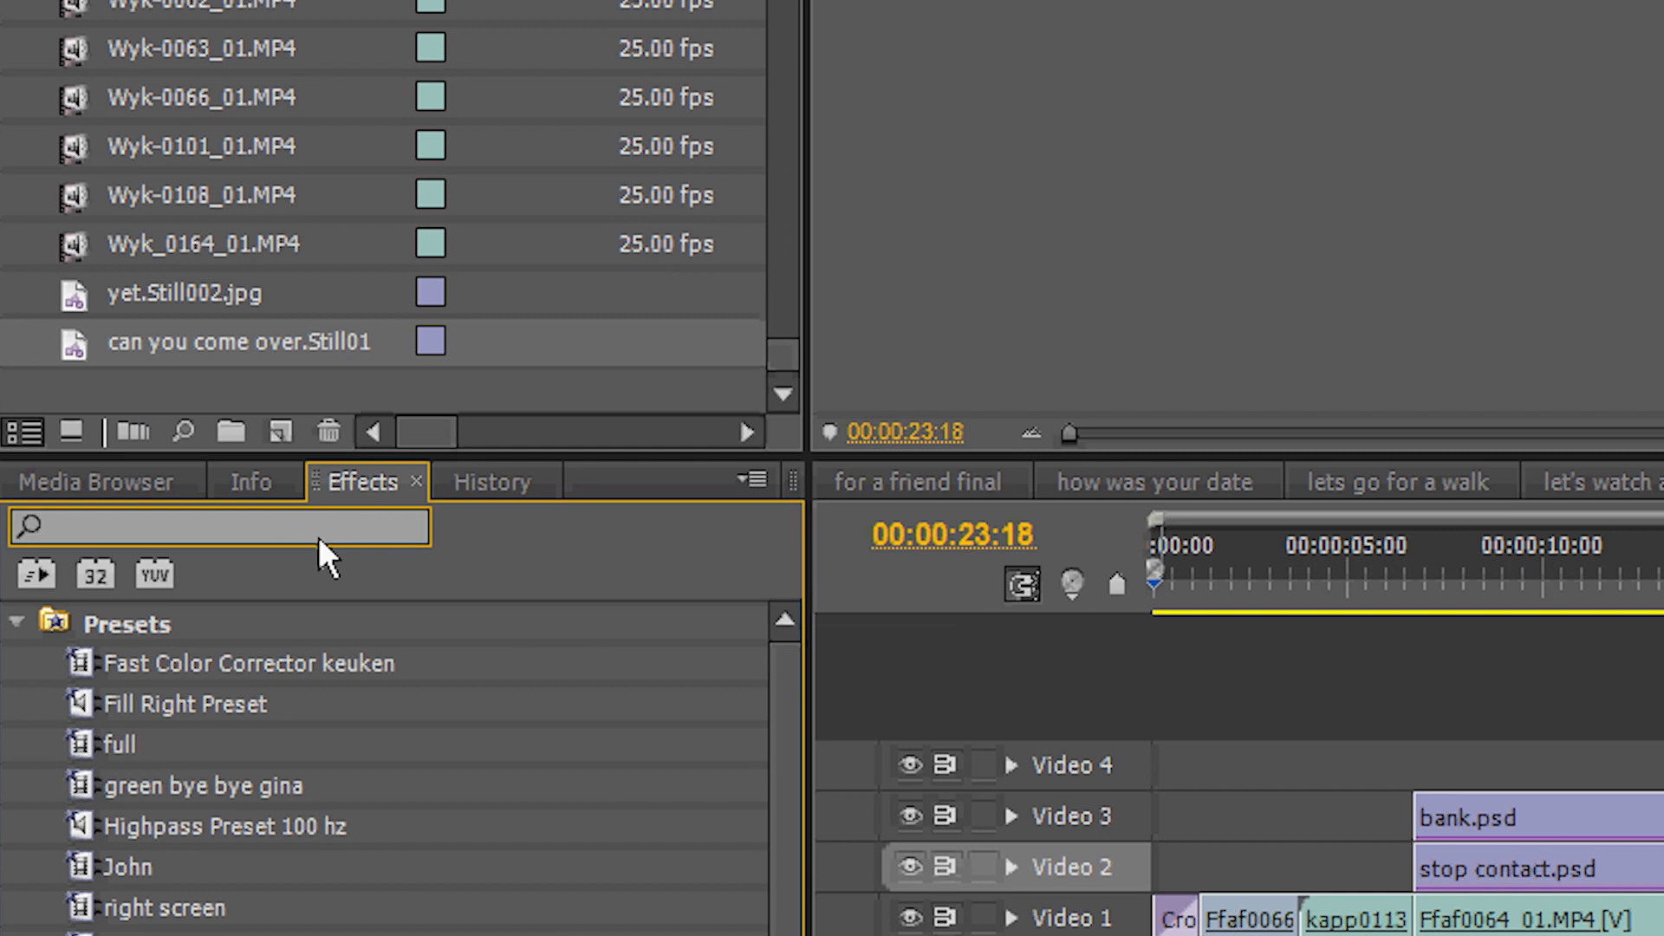
pyautogui.write('four')
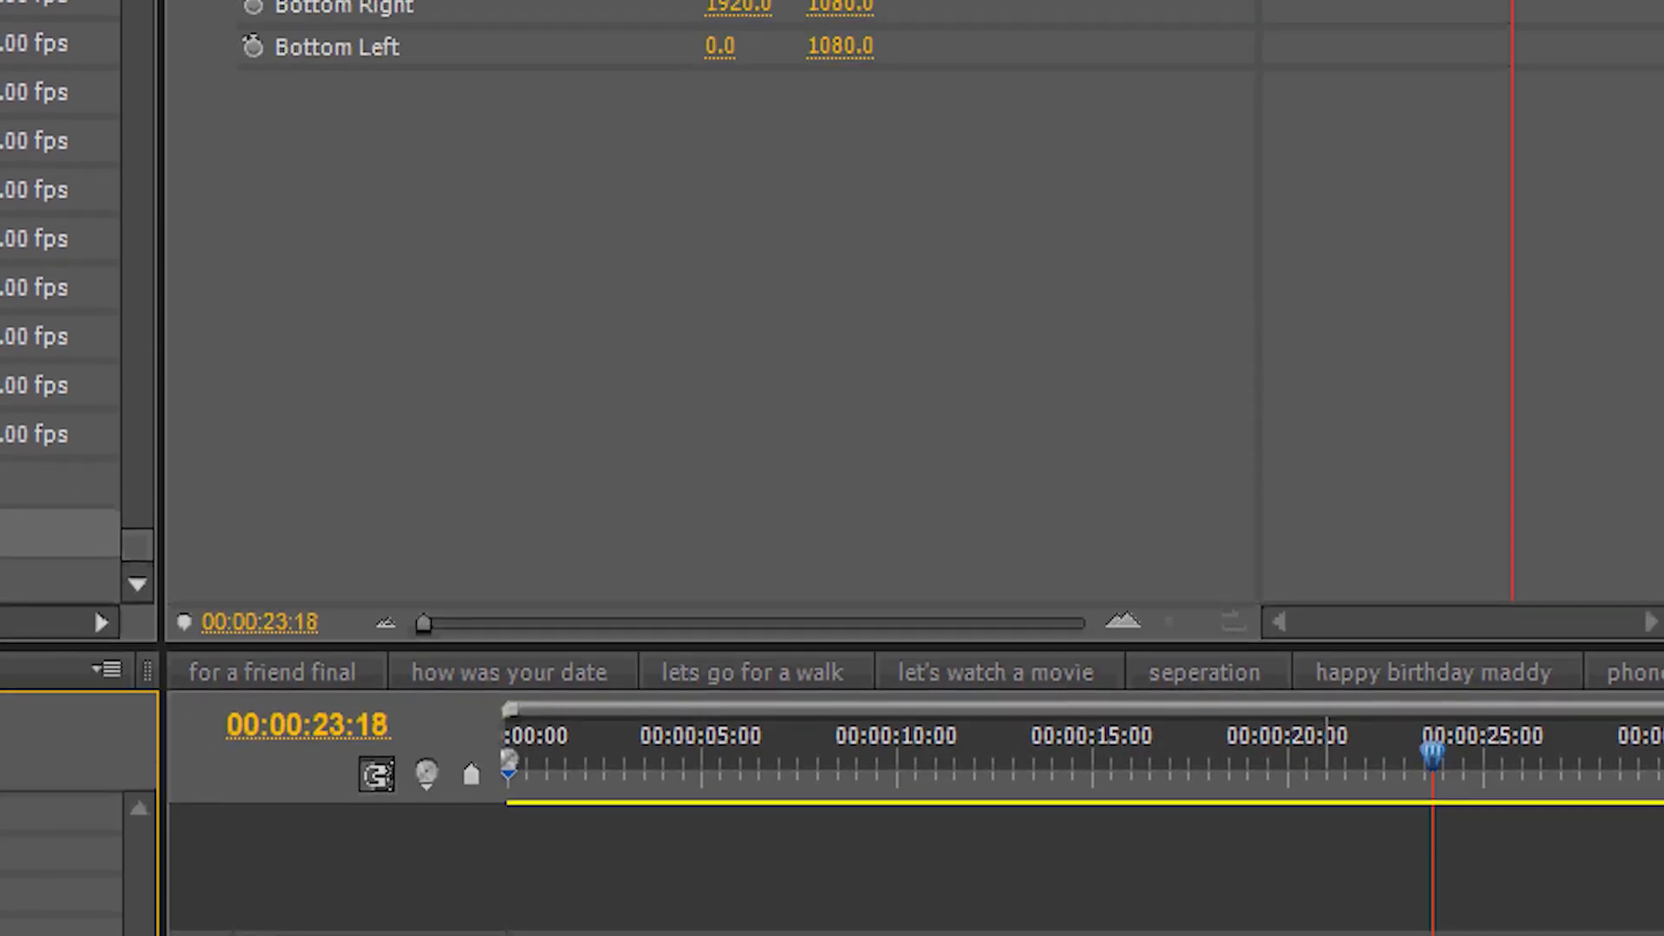
# Show the still's Effect Controls and activate the Four-Point Garbage Matte corner handles
pyautogui.click(880, 88)
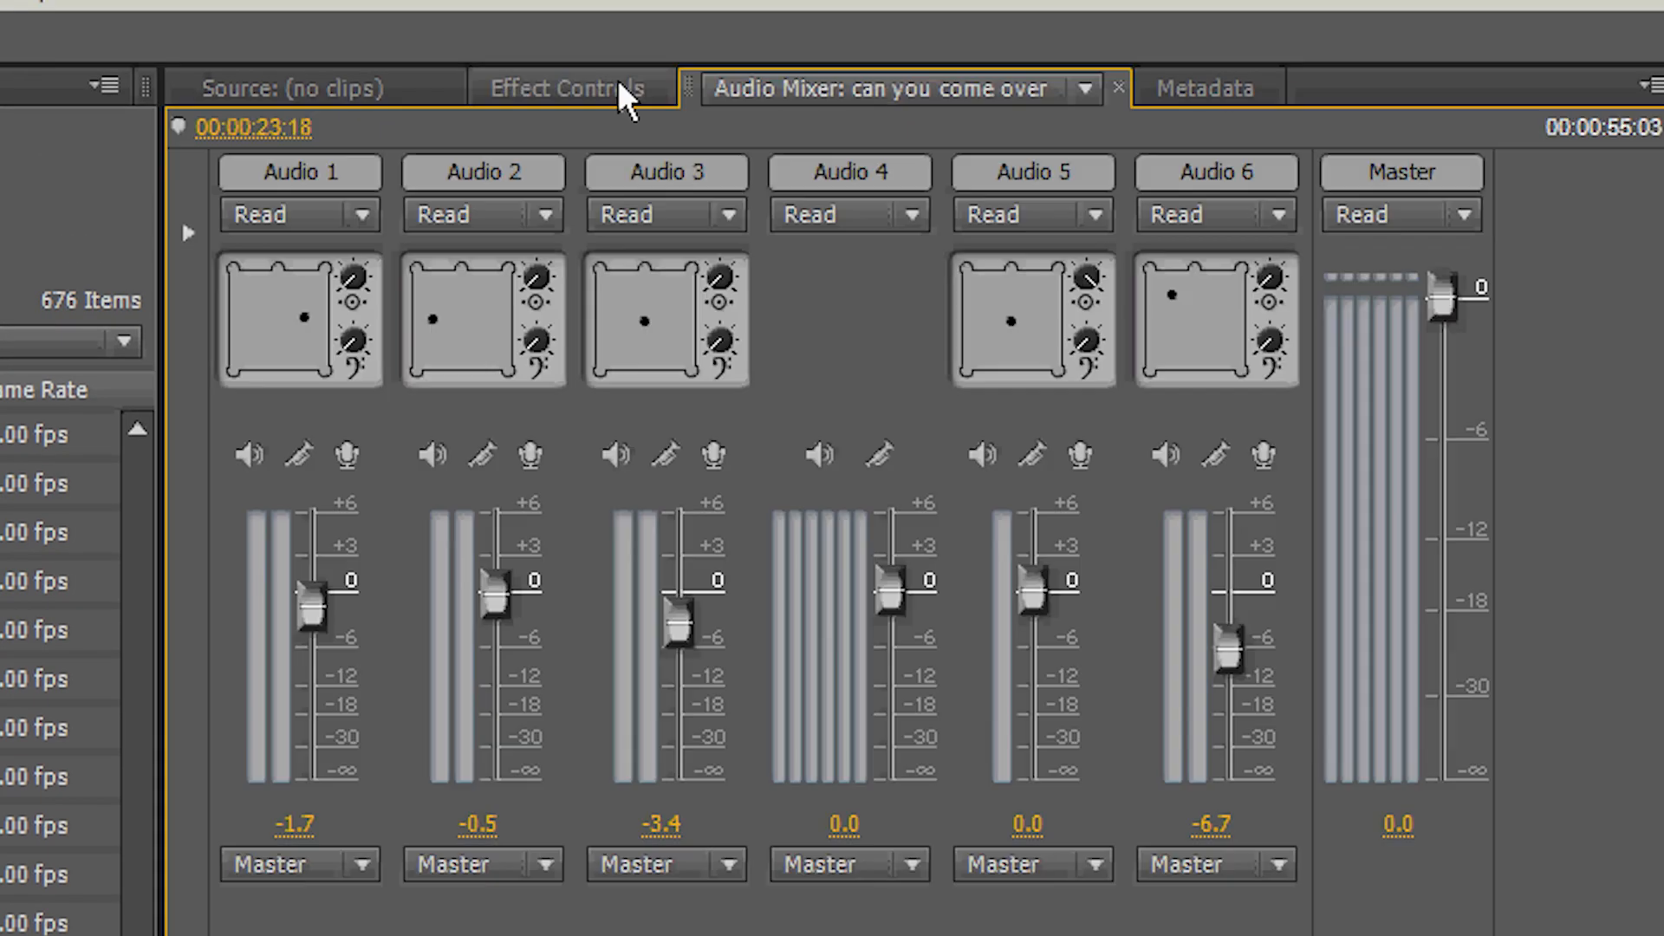
pyautogui.click(567, 88)
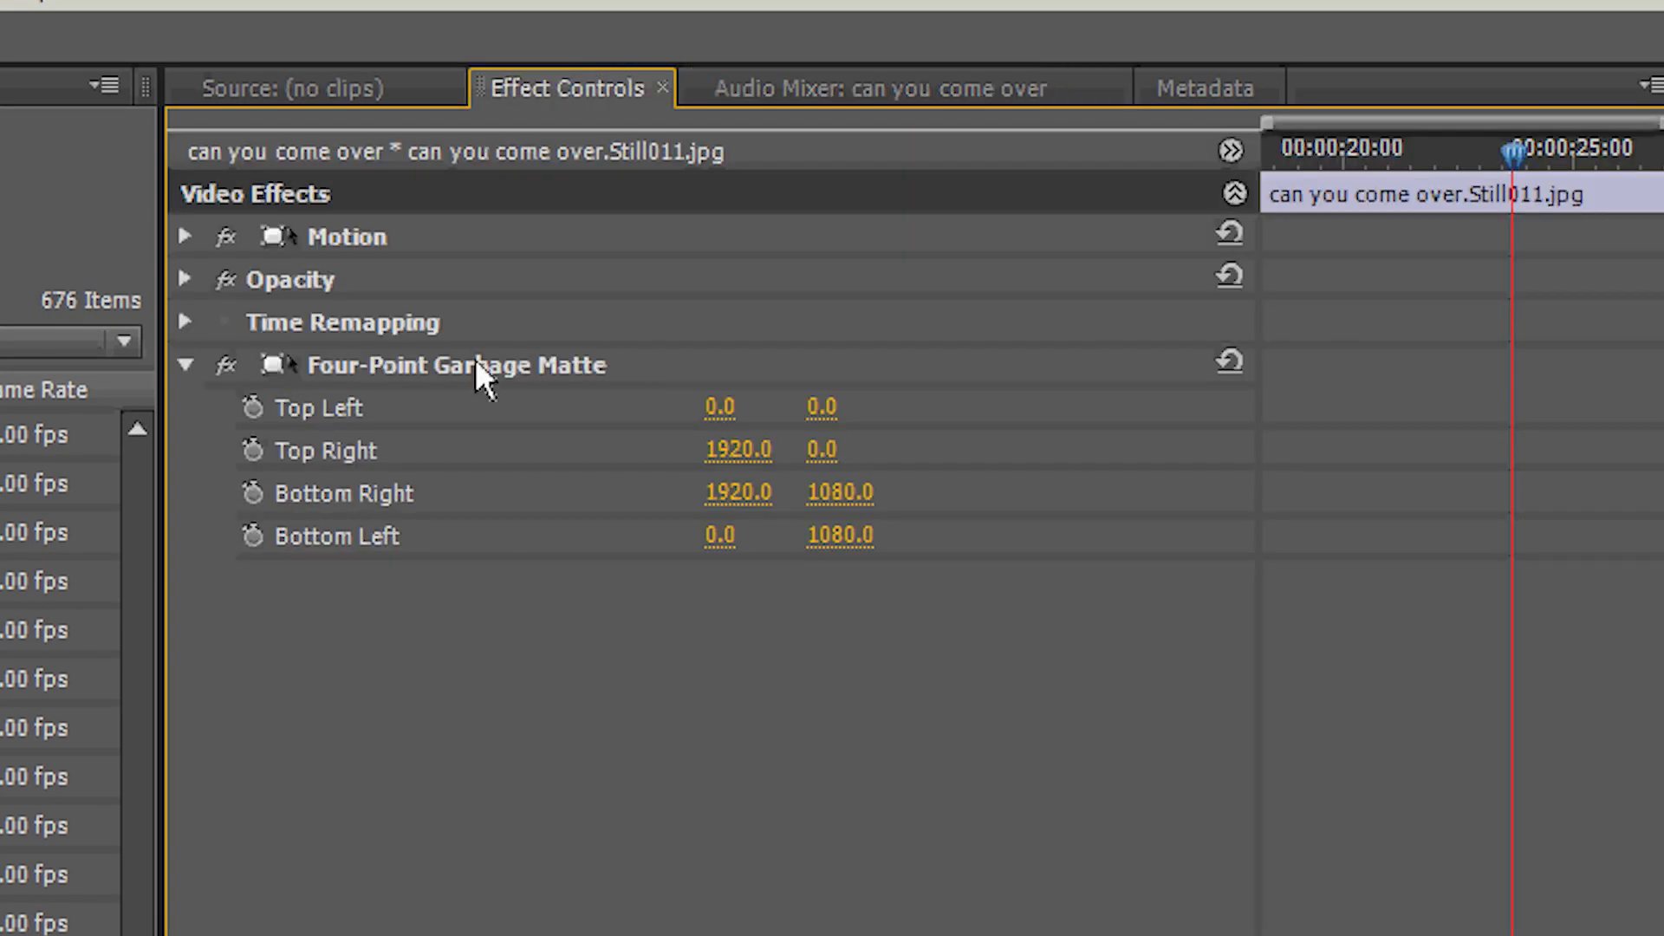
pyautogui.click(454, 364)
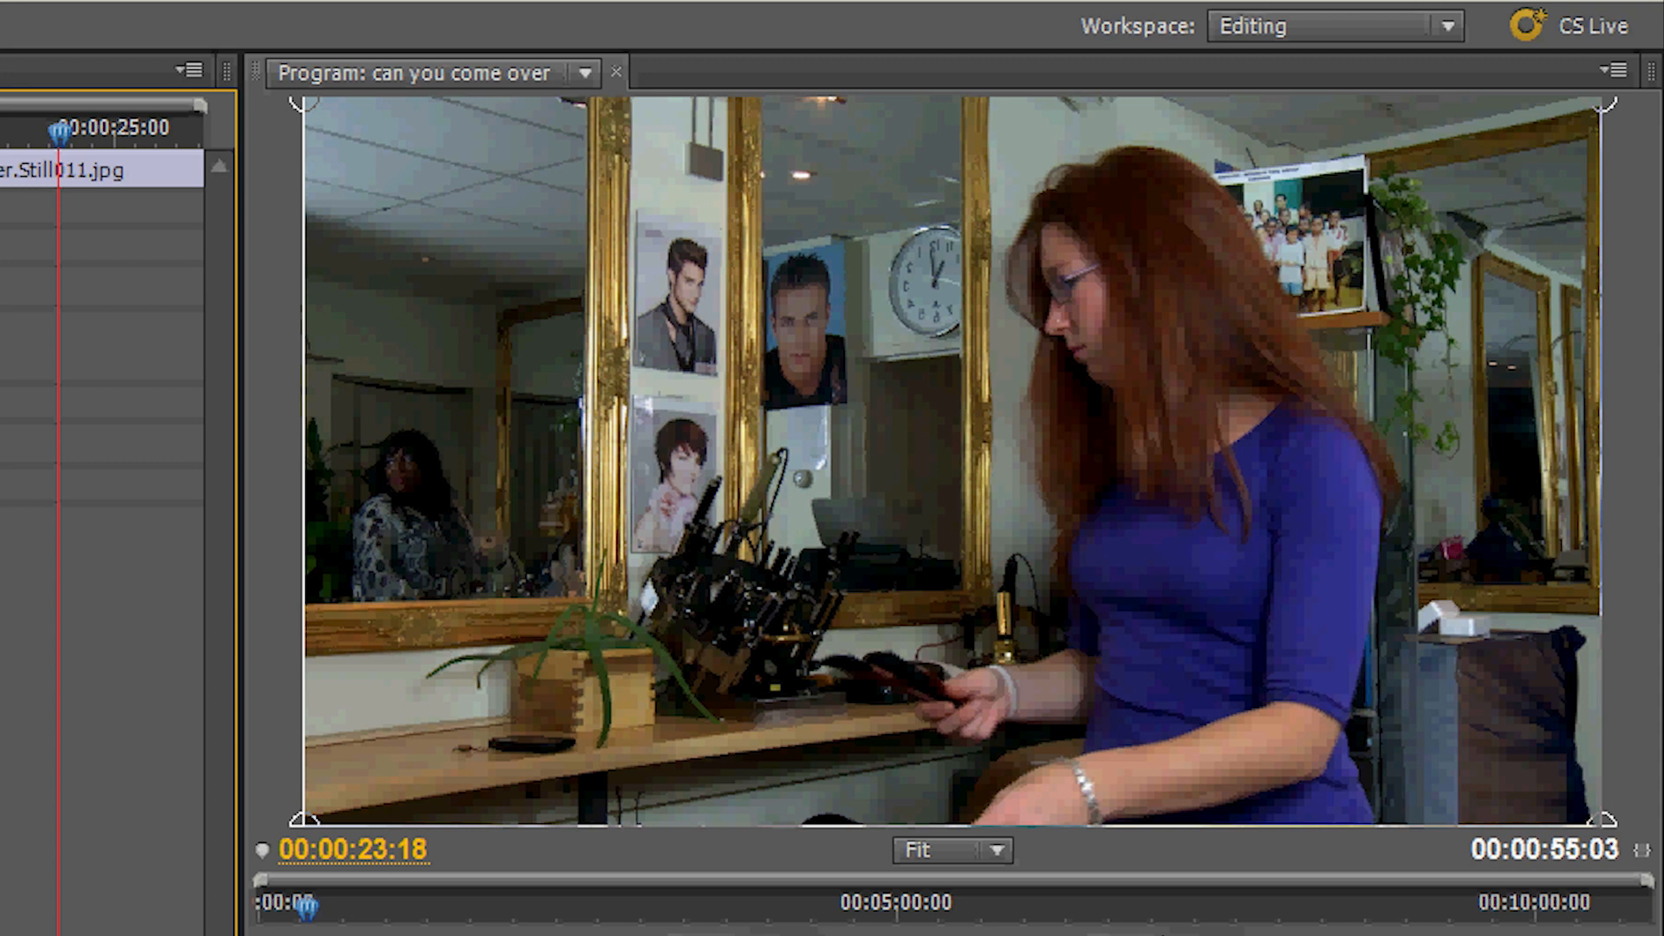
pyautogui.moveTo(126, 461)
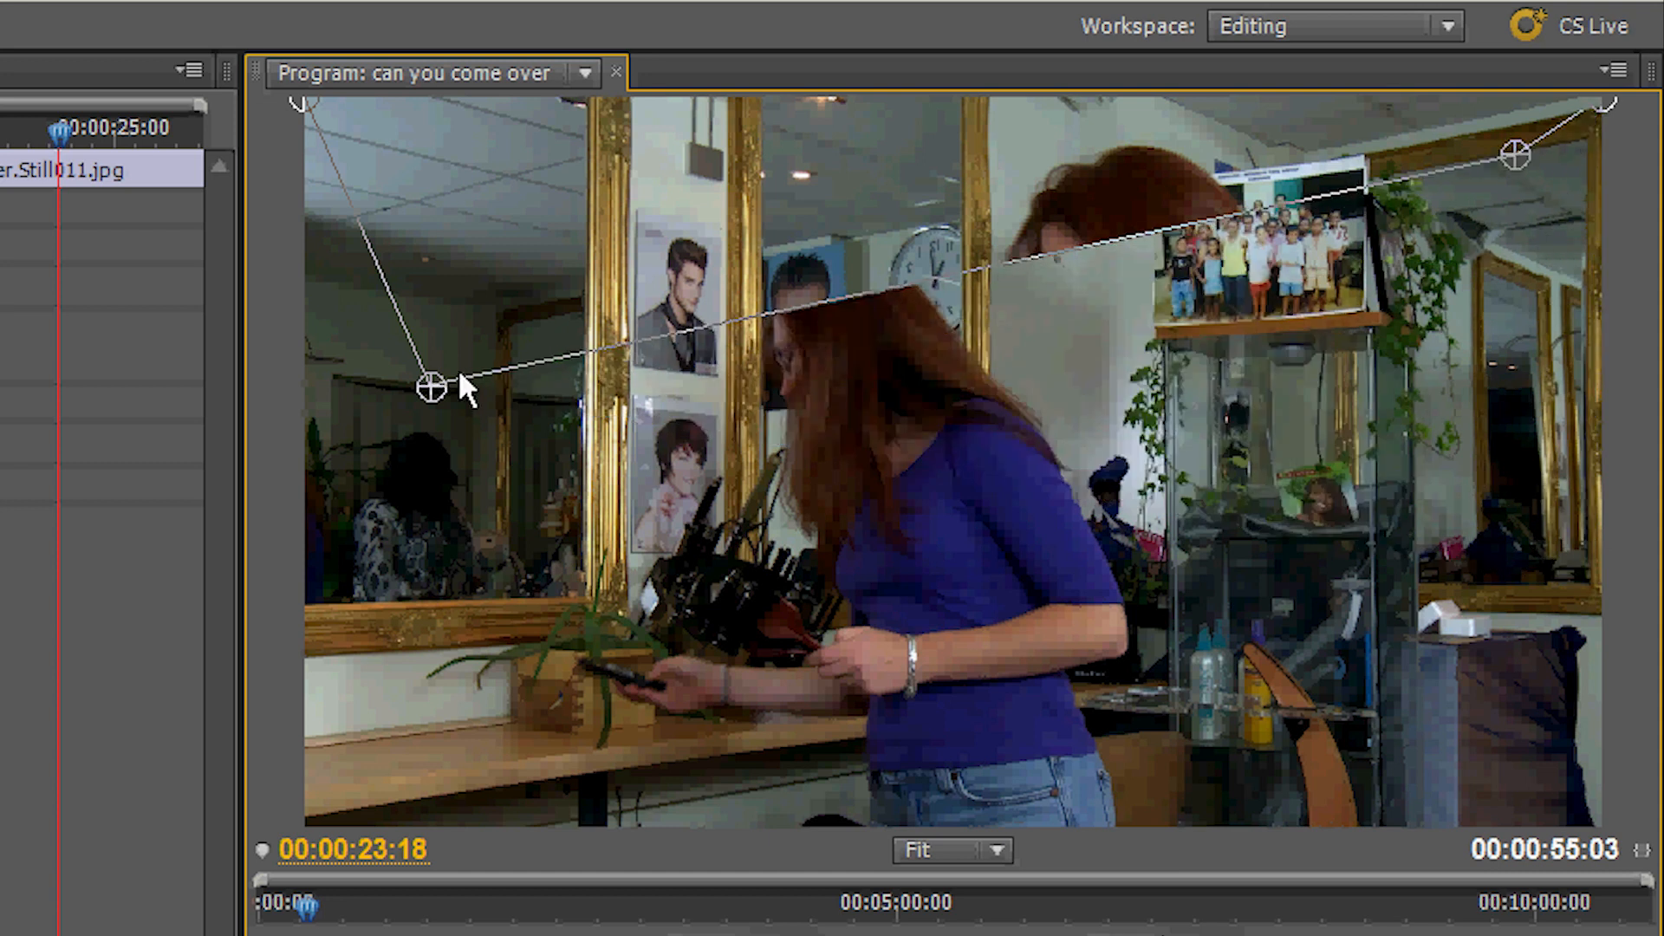
# Drag the matte's top-left corner down so the moving footage shows above the still
pyautogui.moveTo(430, 385); pyautogui.dragTo(531, 206)
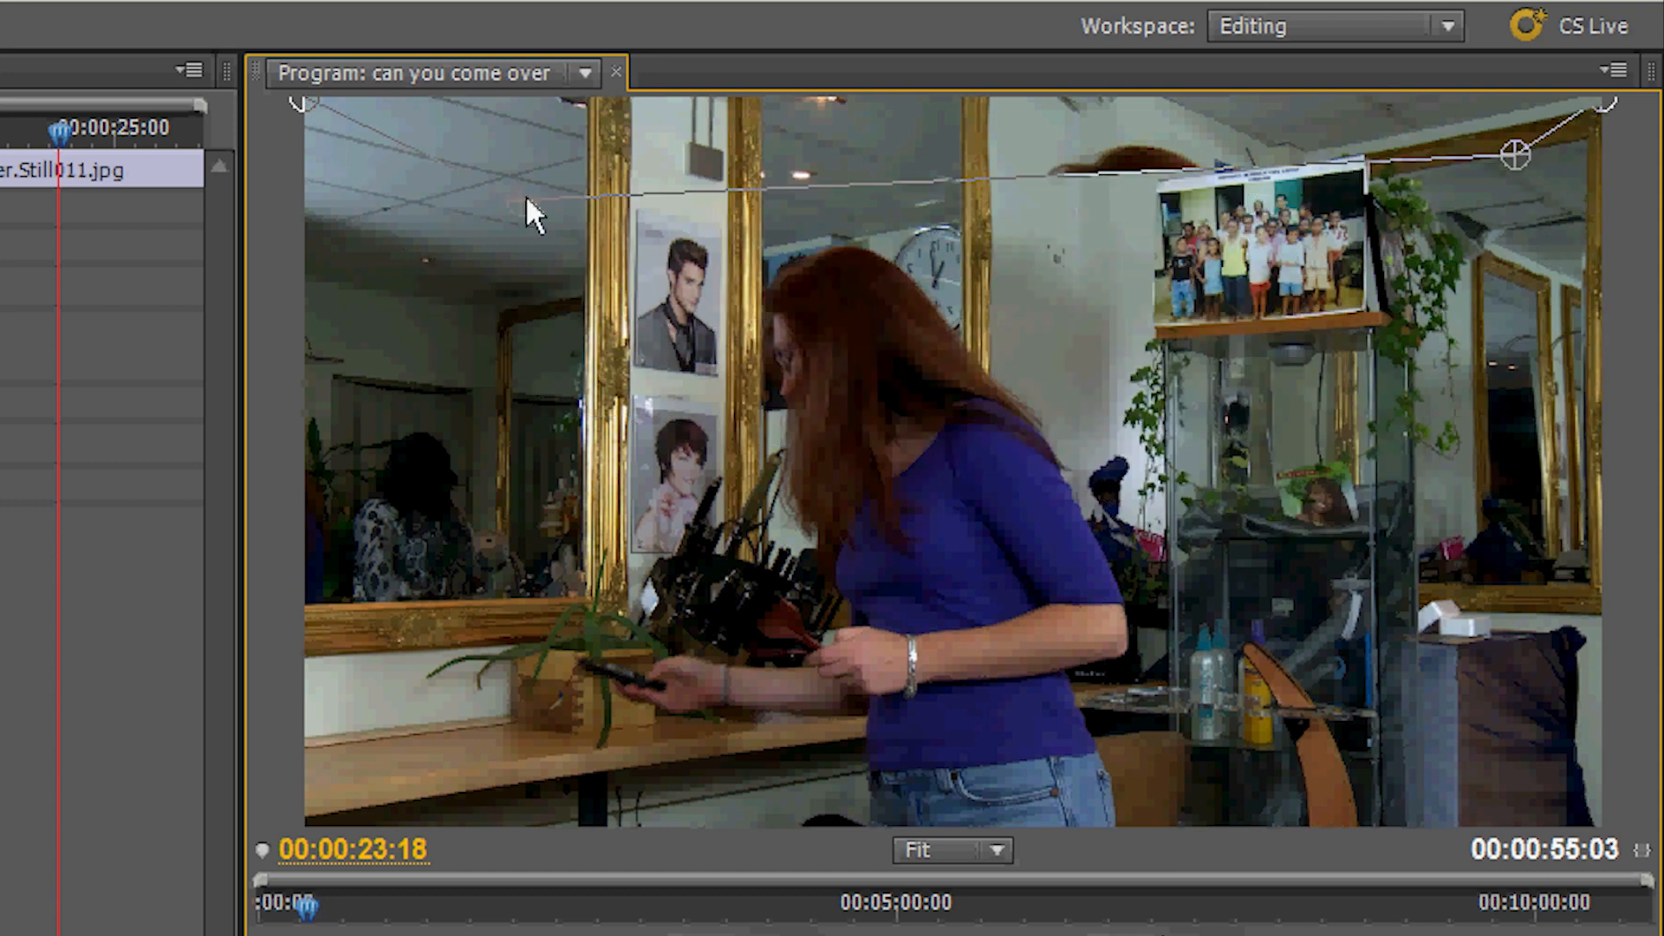